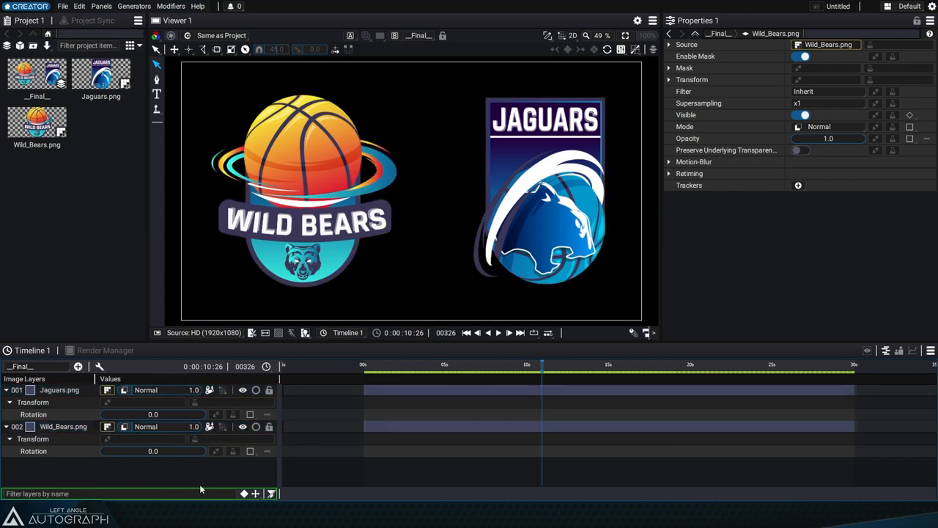
Explore the linking options on the Jaguars rotation generator slot.
right_click(223, 414)
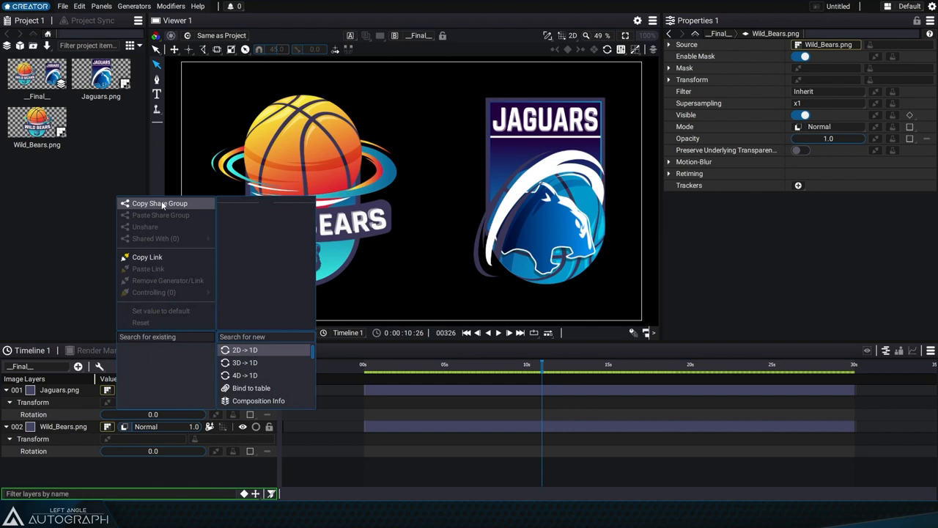
mouse_move(156, 262)
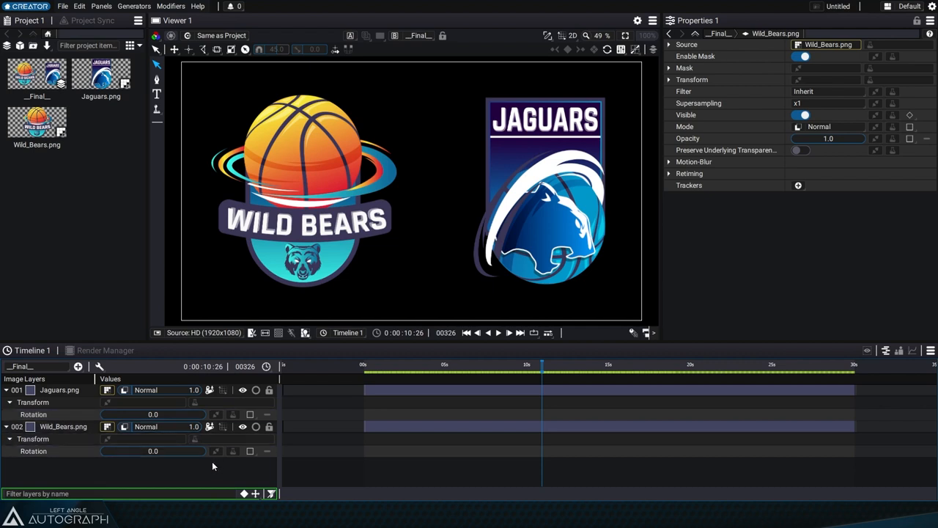
right_click(215, 414)
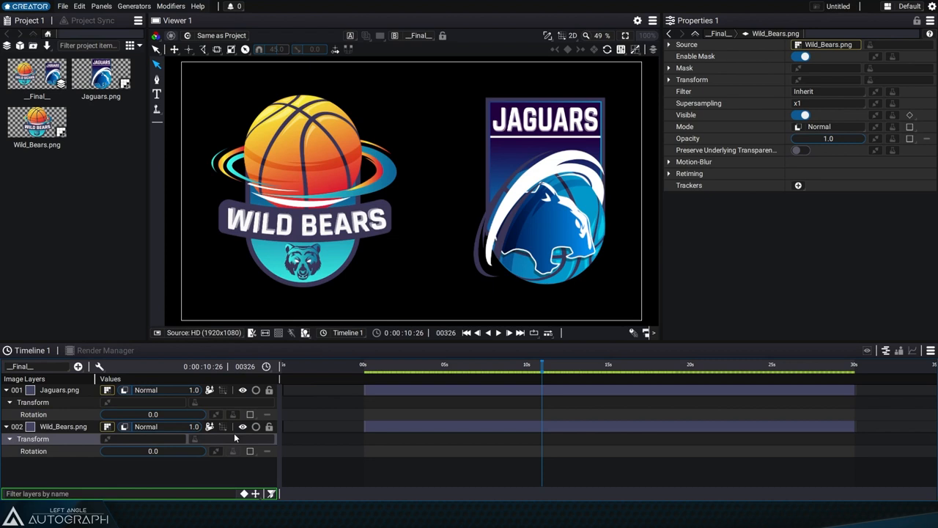
left_click(233, 438)
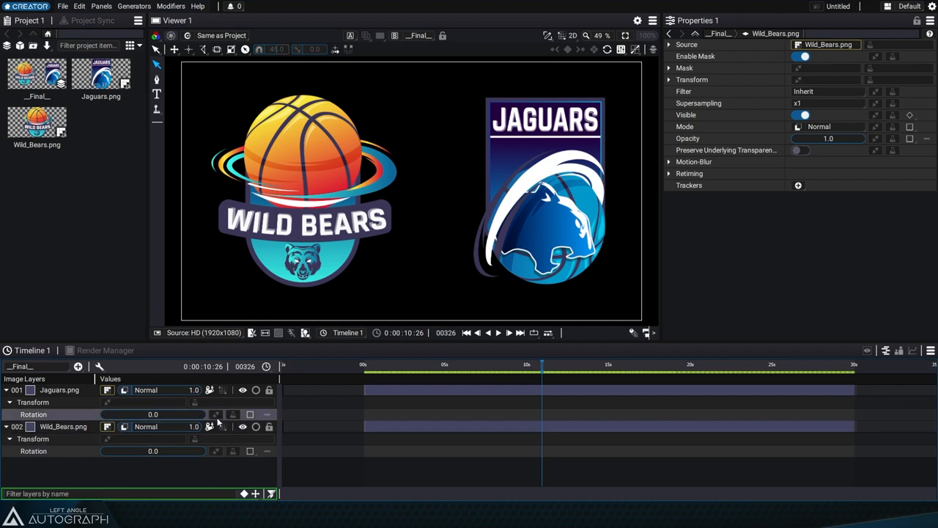
Copy the Jaguars rotation link and paste it onto the Wild_Bears rotation slot.
right_click(217, 414)
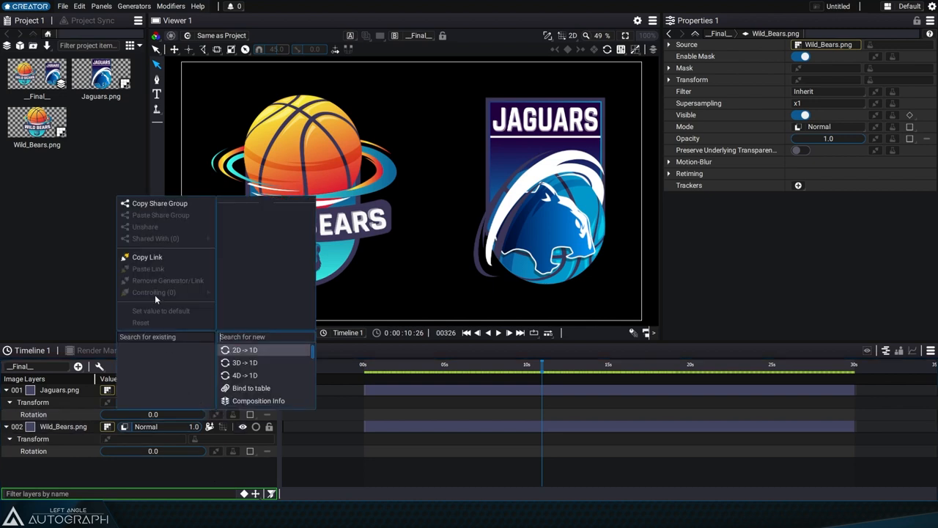
mouse_move(218, 420)
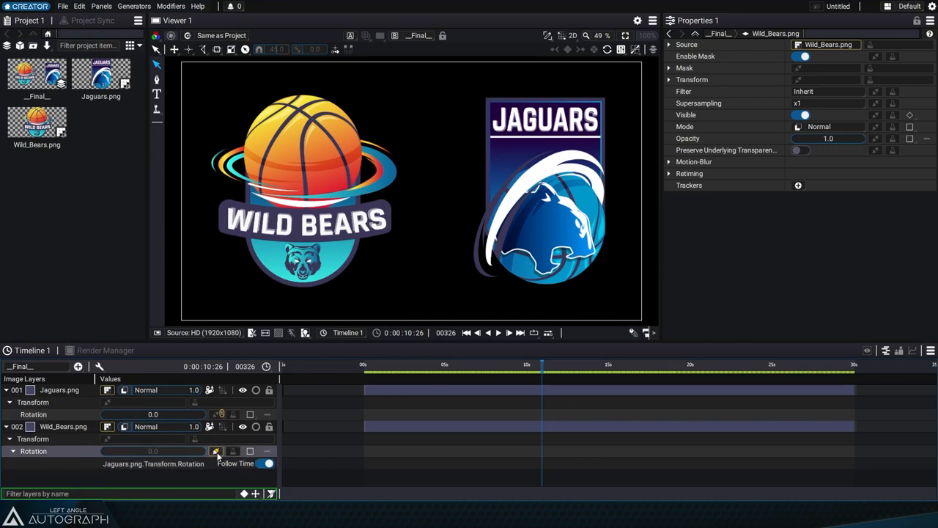
right_click(216, 451)
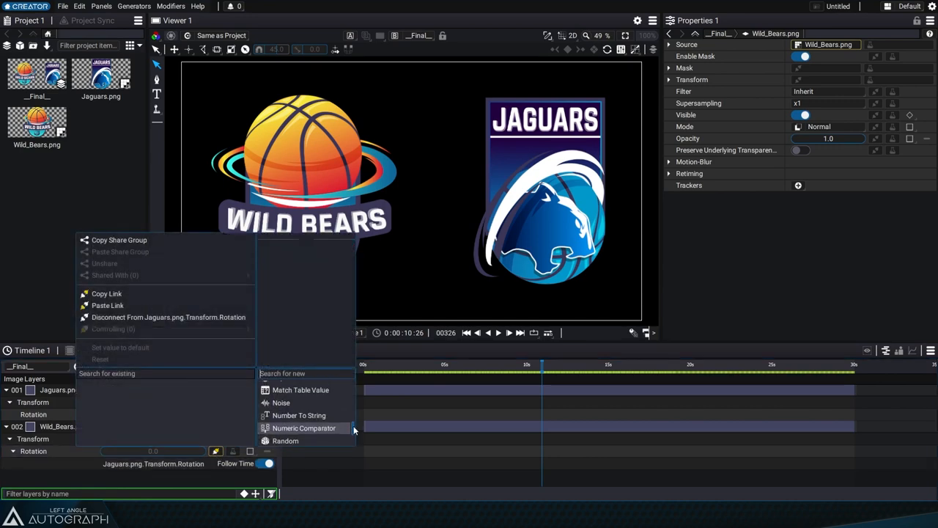
left_click(281, 402)
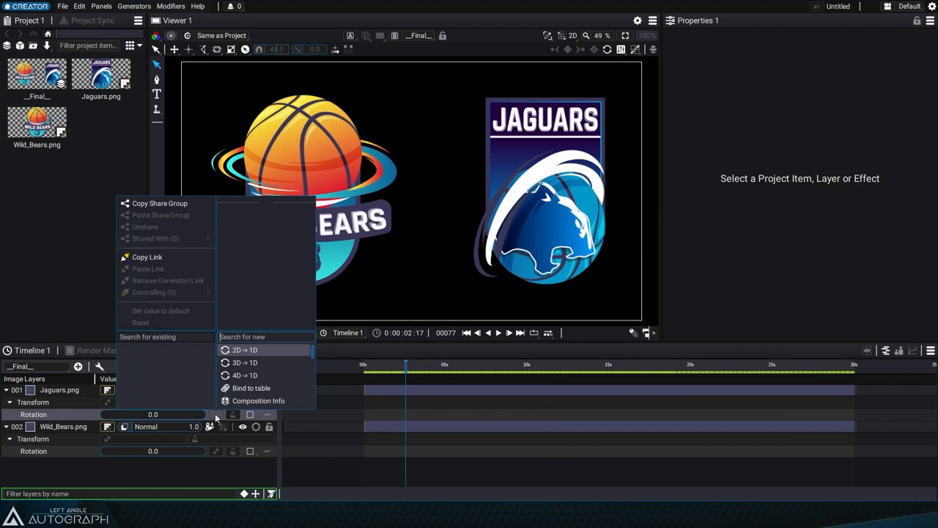
mouse_move(186, 373)
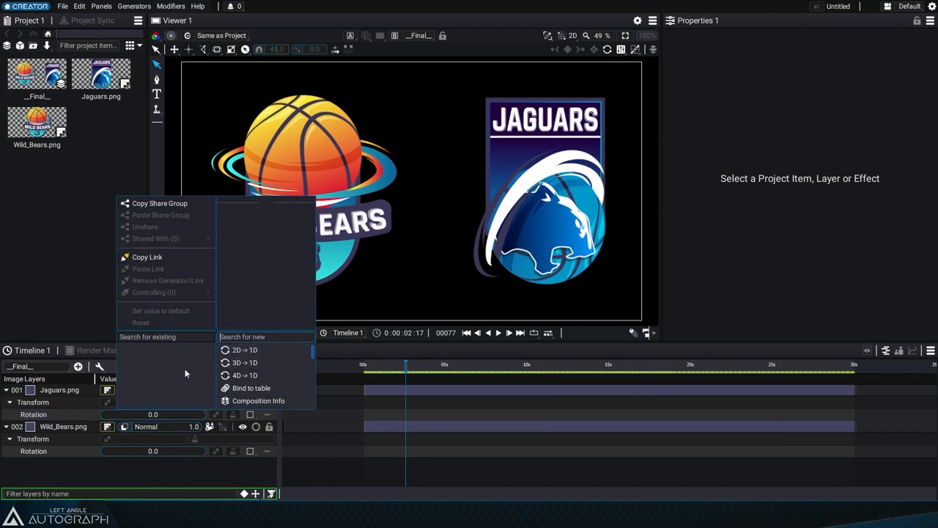
mouse_move(251, 309)
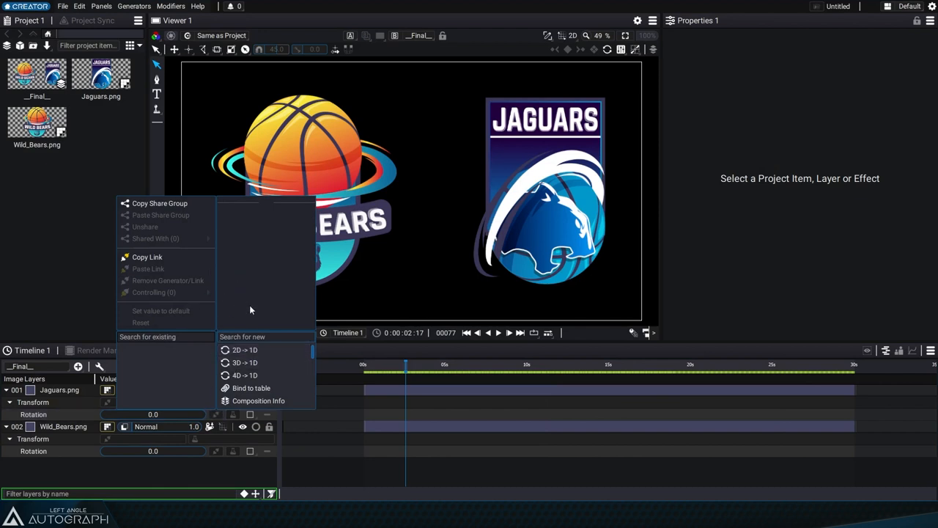
mouse_move(202, 278)
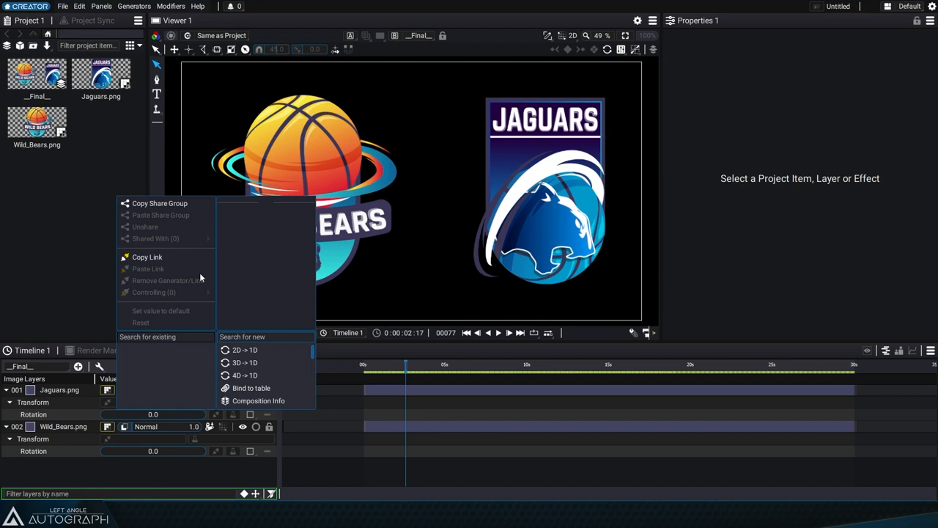
mouse_move(143, 218)
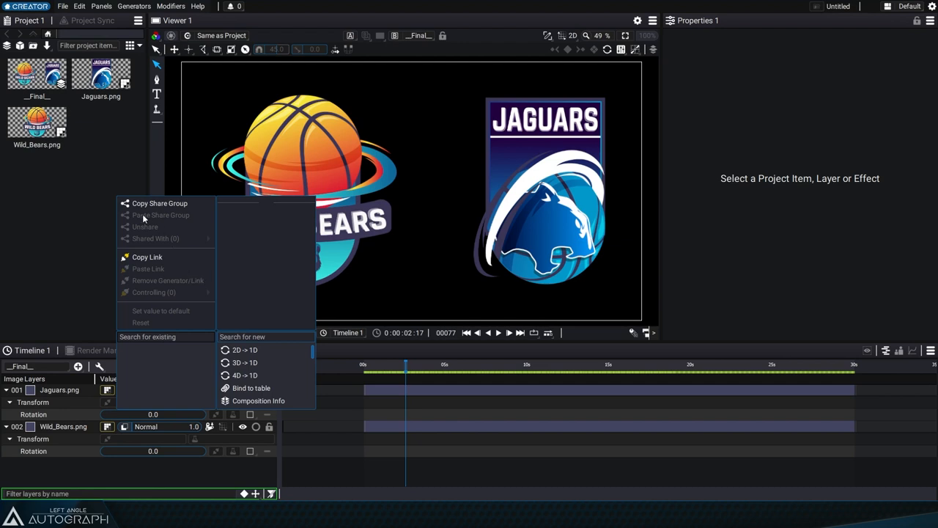
mouse_move(138, 305)
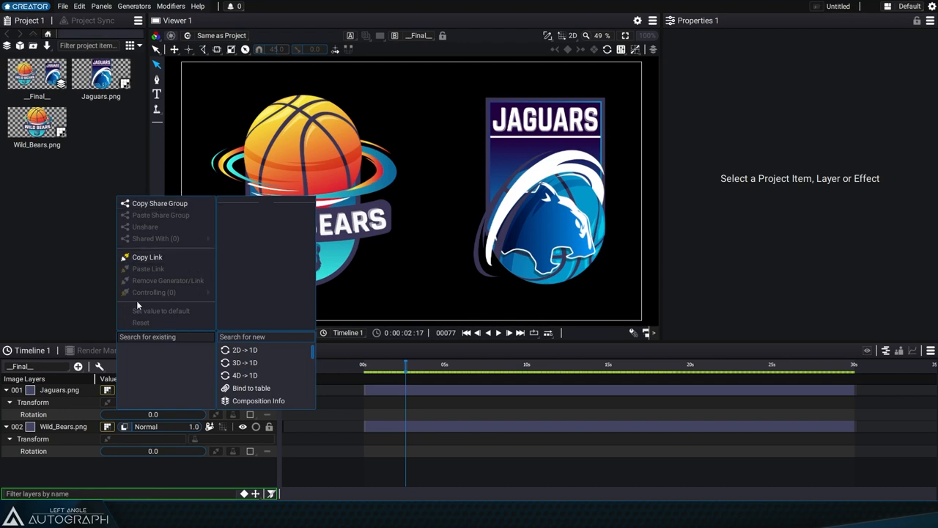
mouse_move(154, 310)
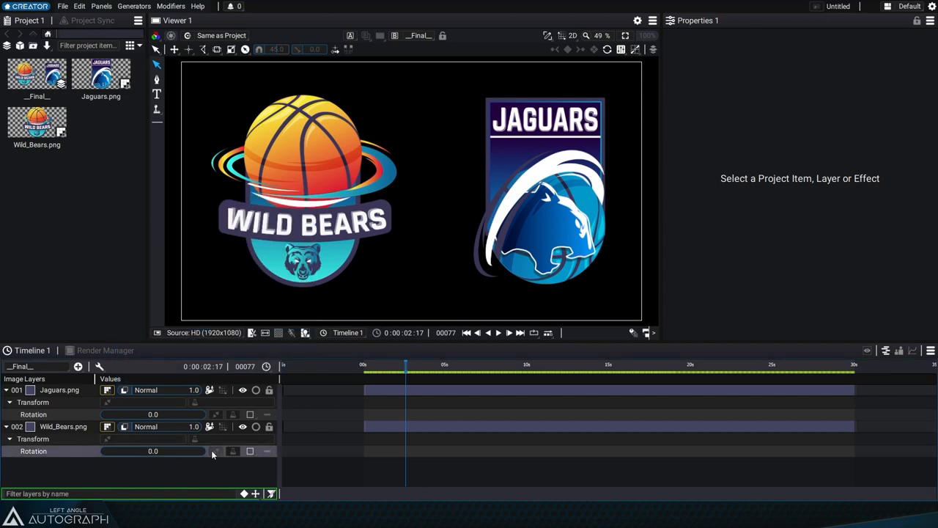
Select the Wild_Bears rotation generator slot to reach its linking options.
left_click(215, 451)
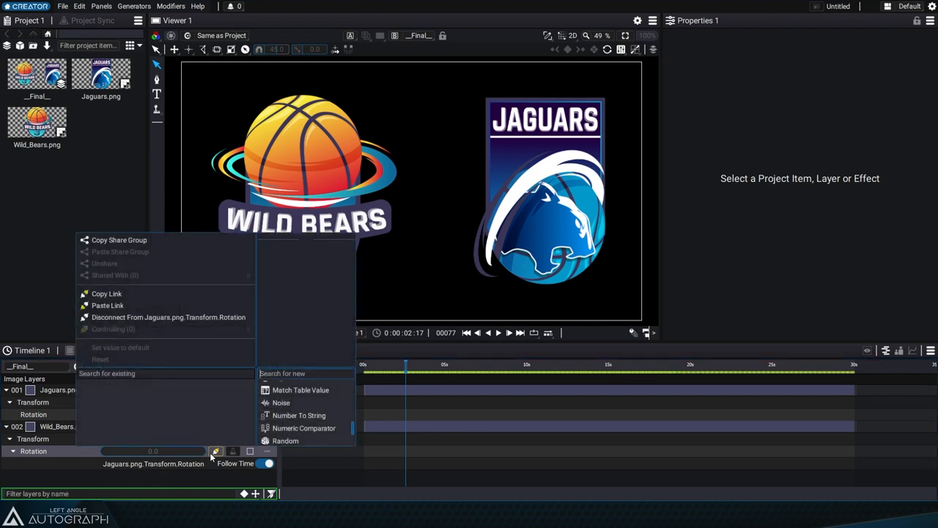
mouse_move(168, 316)
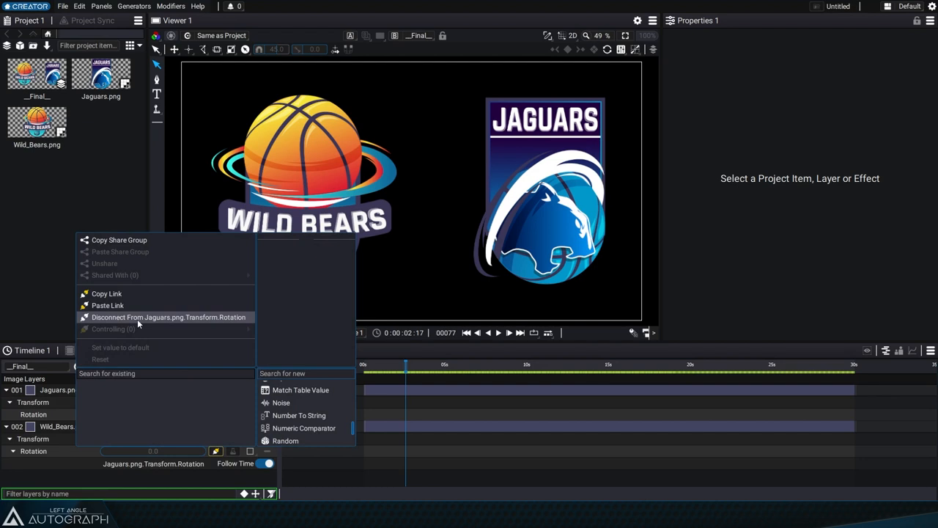
mouse_move(189, 321)
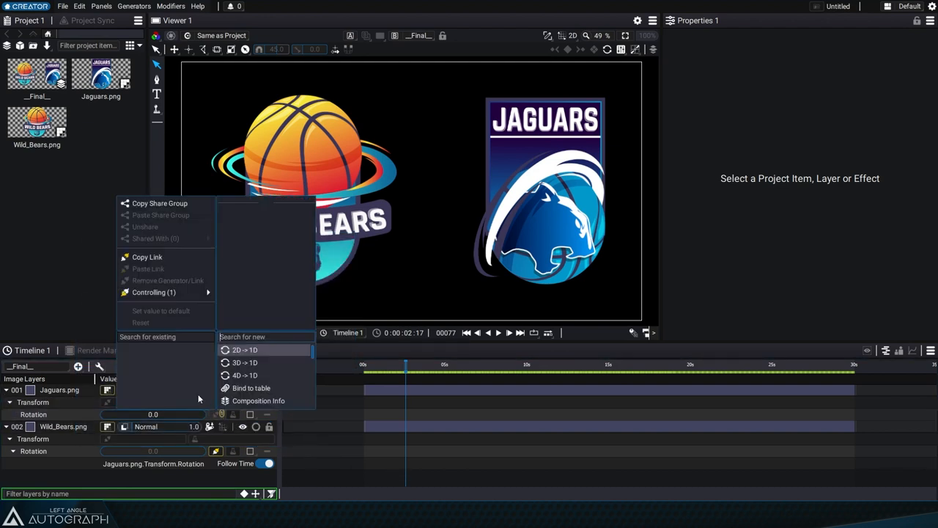
mouse_move(154, 291)
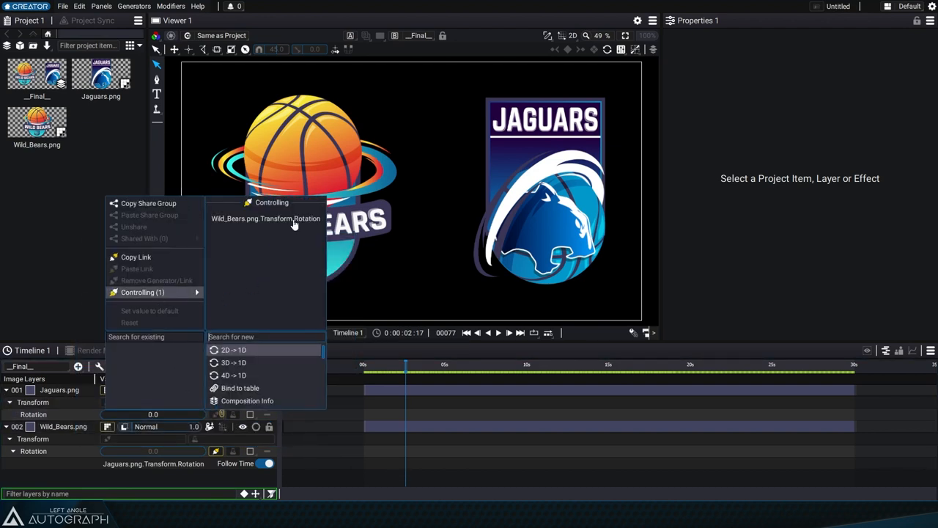
mouse_move(269, 223)
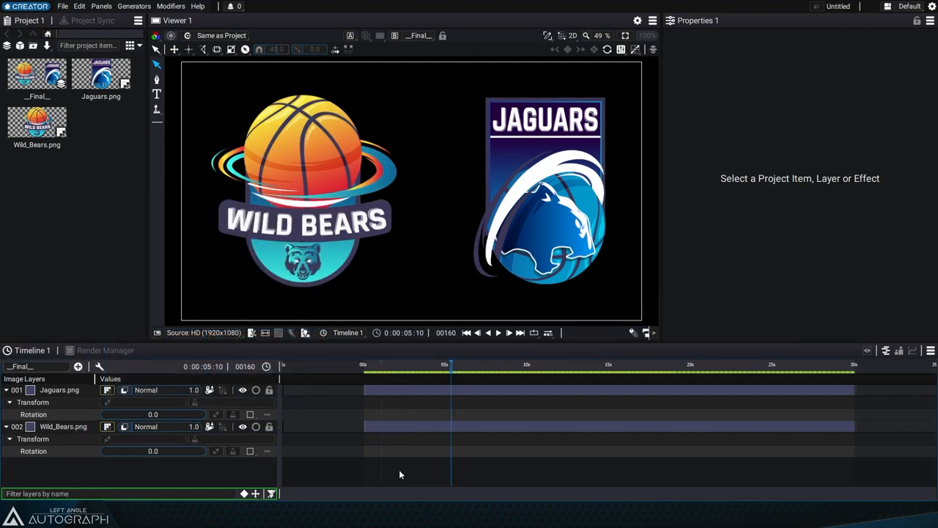
mouse_move(427, 459)
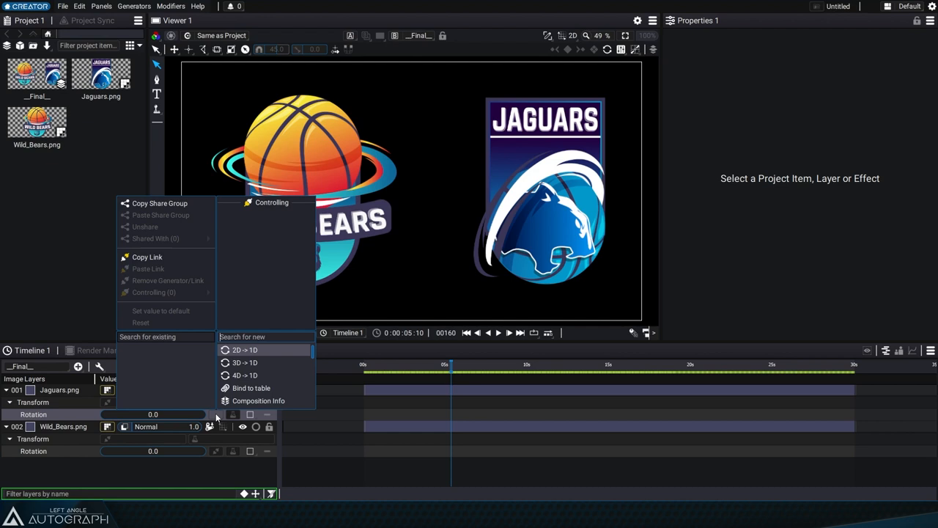
mouse_move(204, 403)
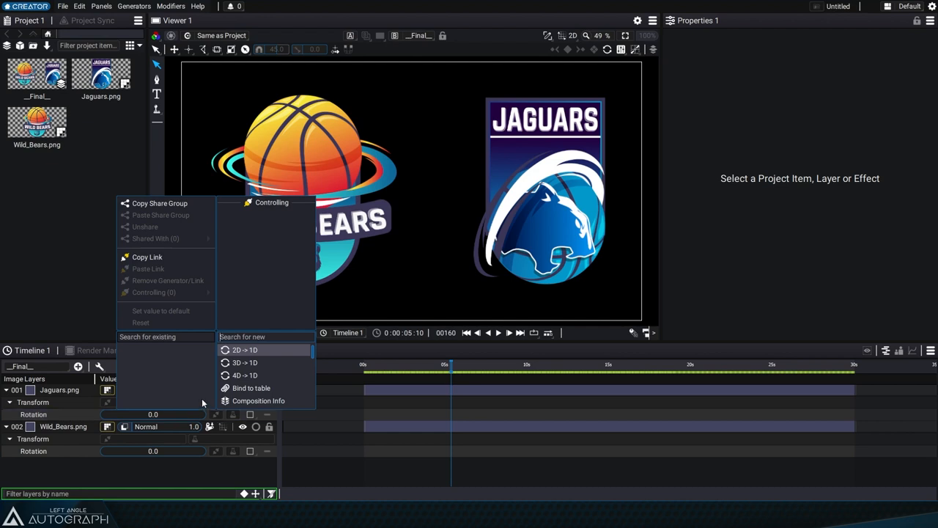
mouse_move(156, 257)
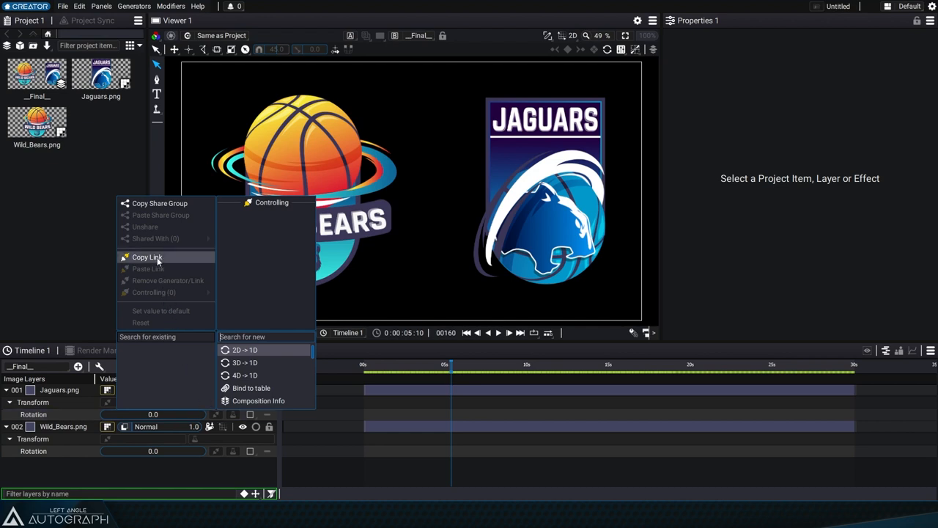
mouse_move(170, 258)
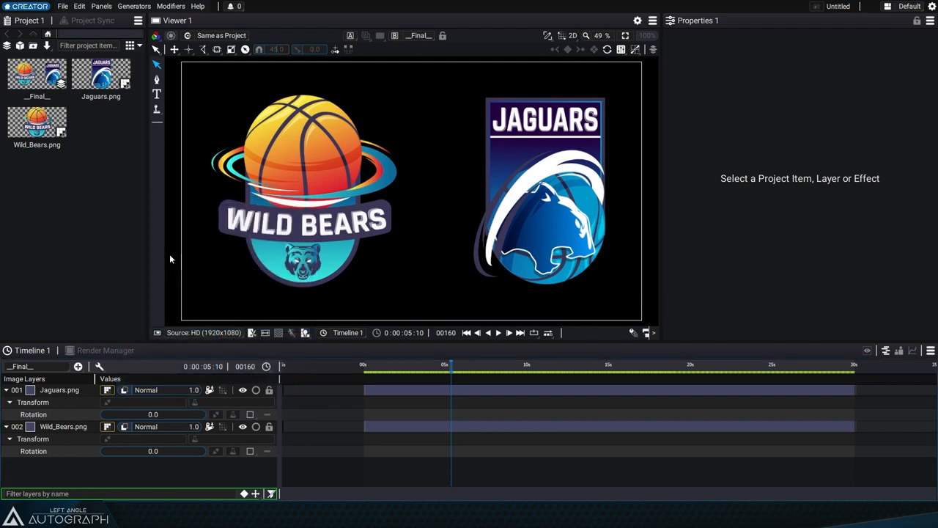
mouse_move(82, 372)
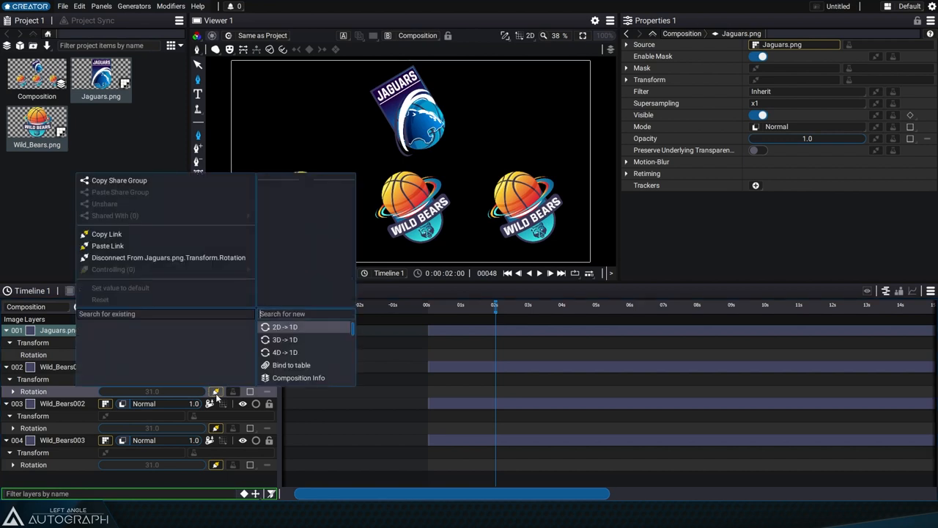
mouse_move(156, 260)
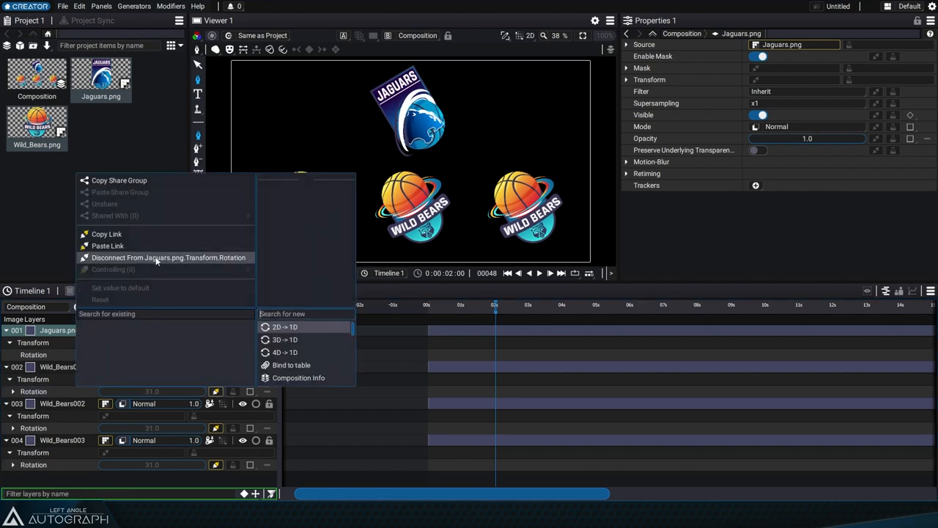
Disconnect Wild_Bears001's rotation from Jaguars.png.Transform.Rotation.
left_click(168, 257)
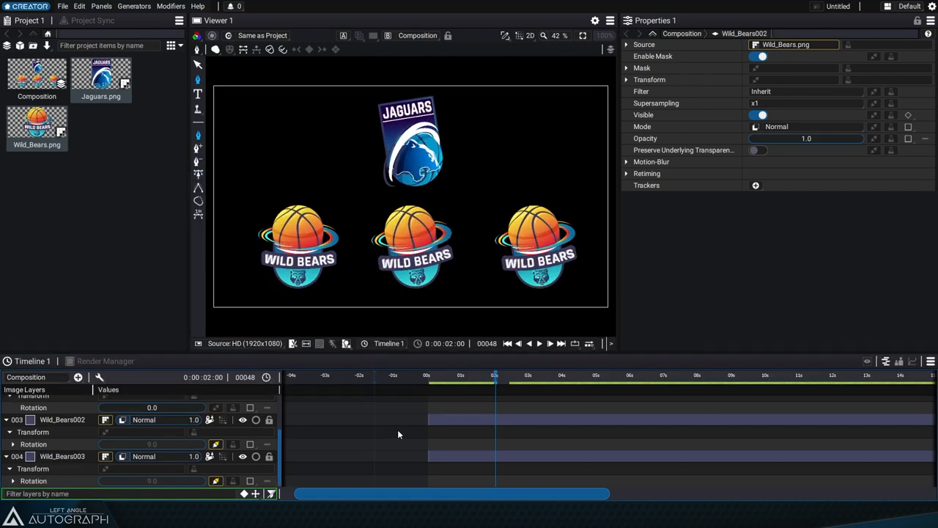
Check Wild_Bears002's rotation link, then view Jaguars' Controlling (2) list.
left_click(215, 443)
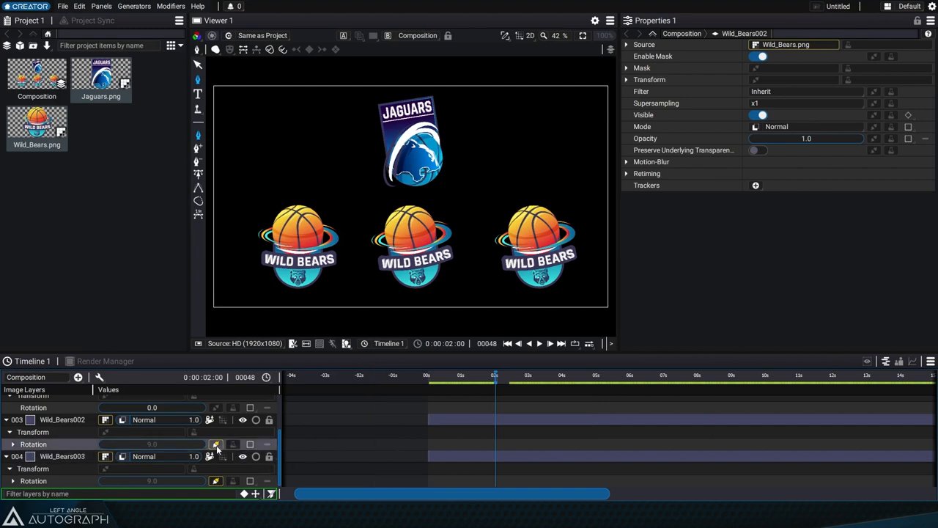
right_click(216, 443)
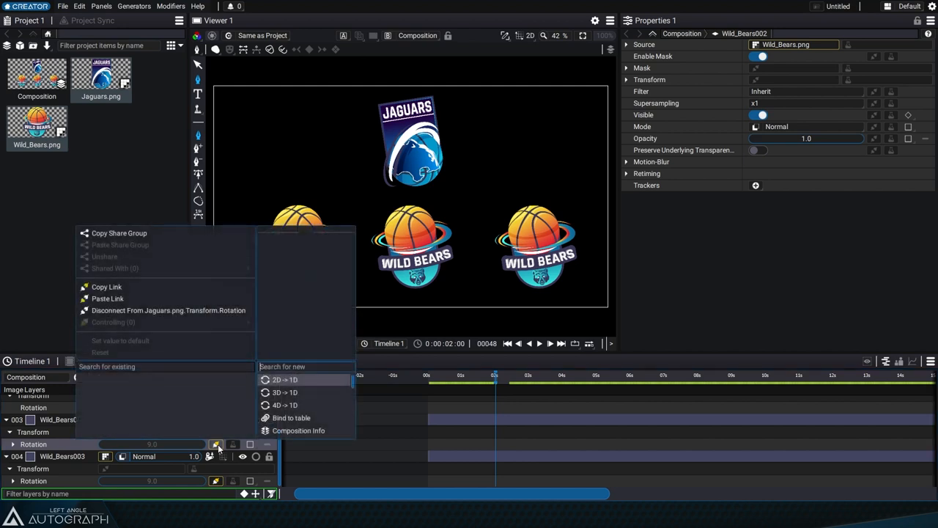
mouse_move(172, 310)
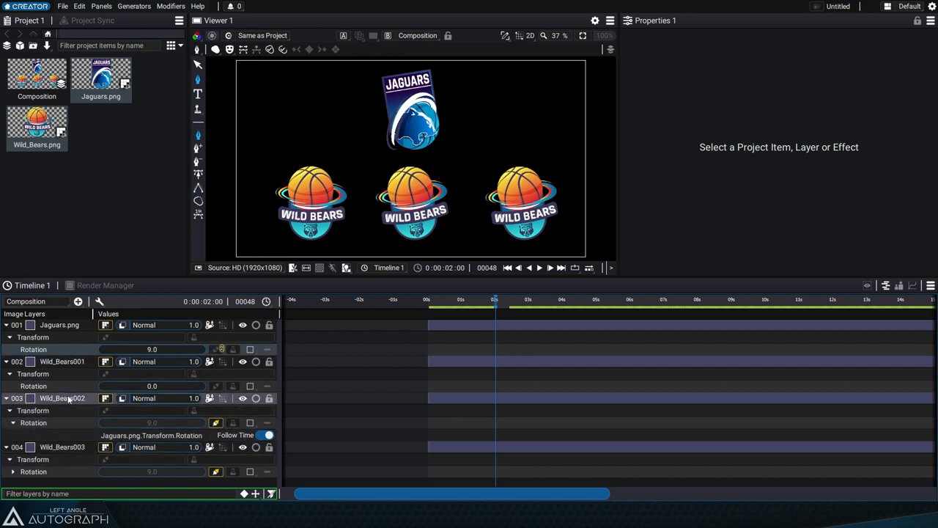
left_click(221, 349)
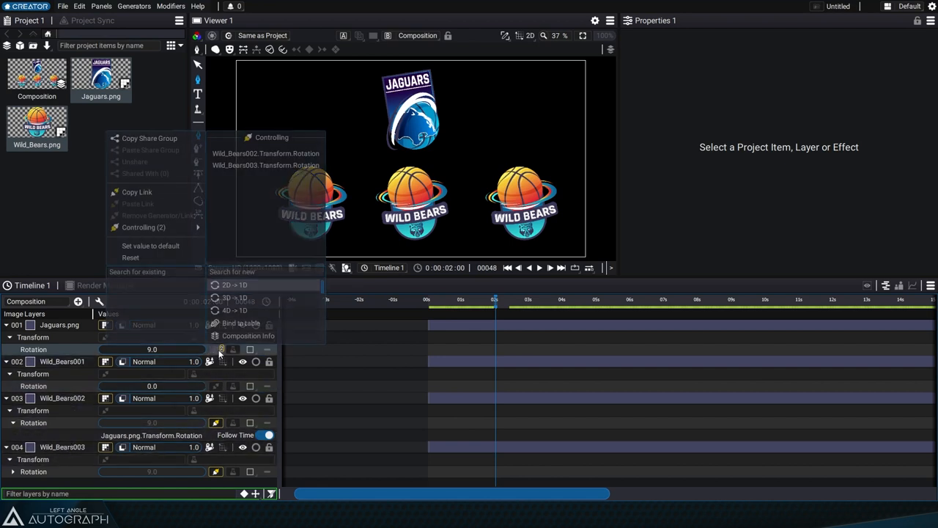
mouse_move(143, 227)
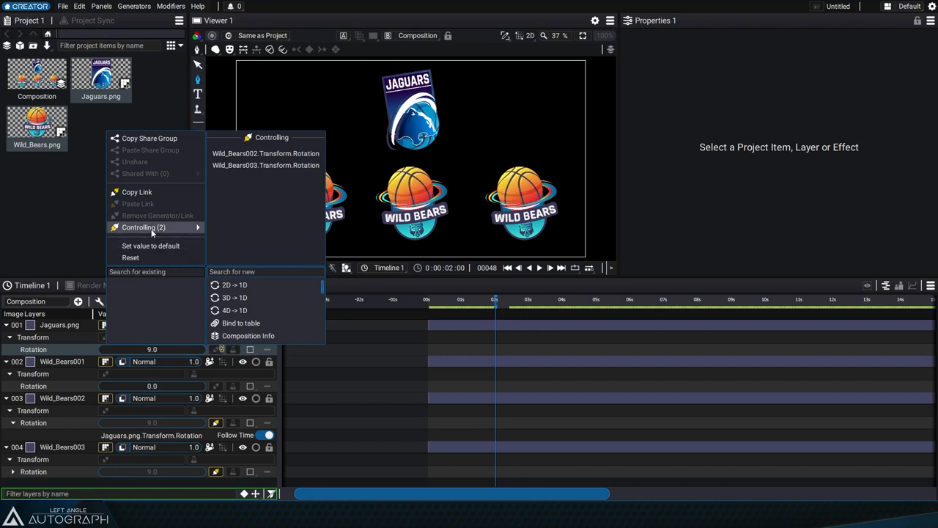
mouse_move(259, 159)
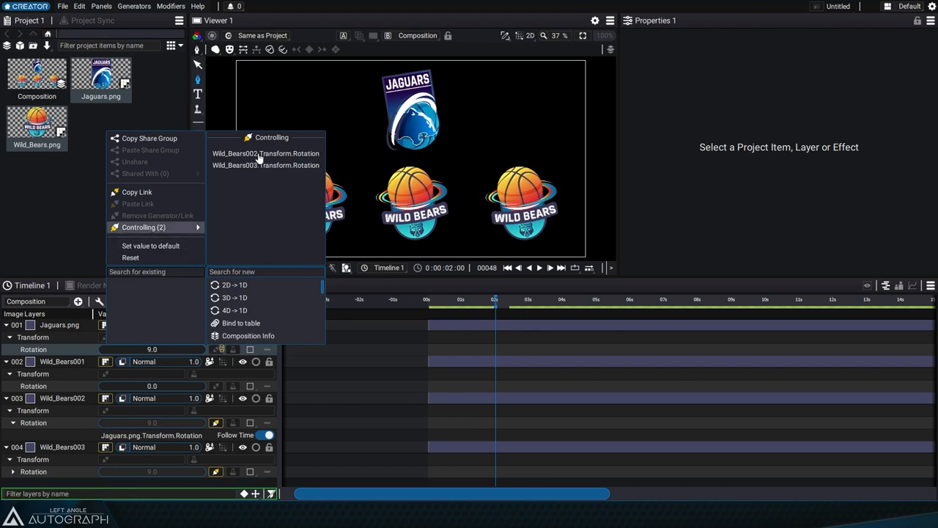